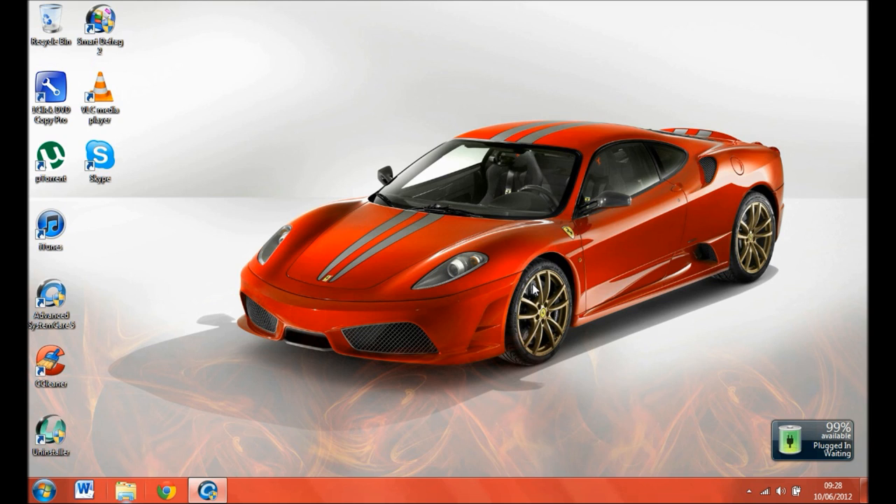
mouse_move(103, 281)
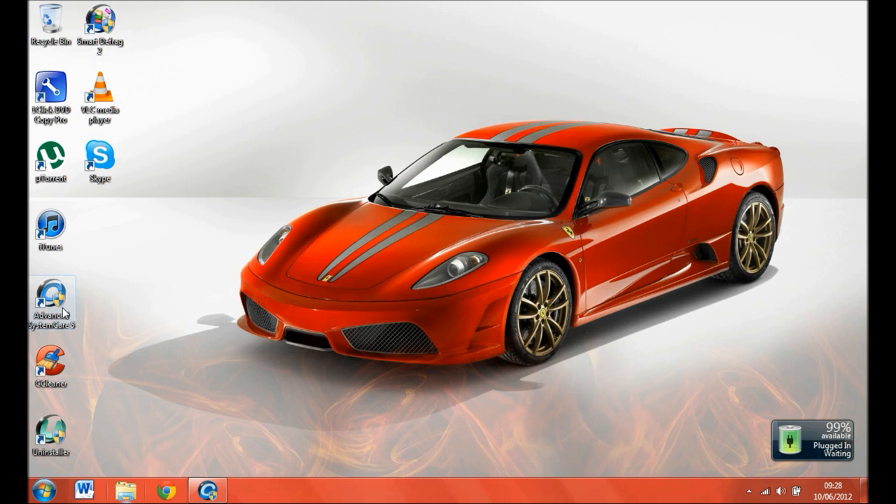
mouse_move(49, 301)
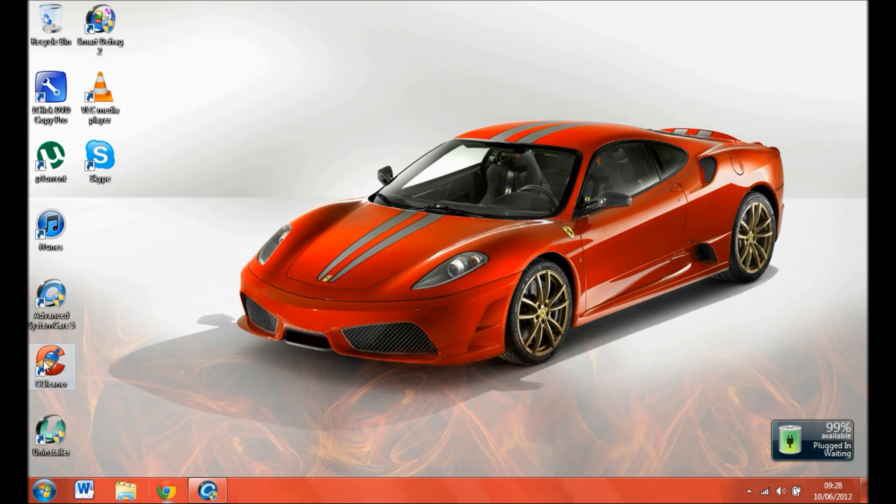
mouse_move(49, 365)
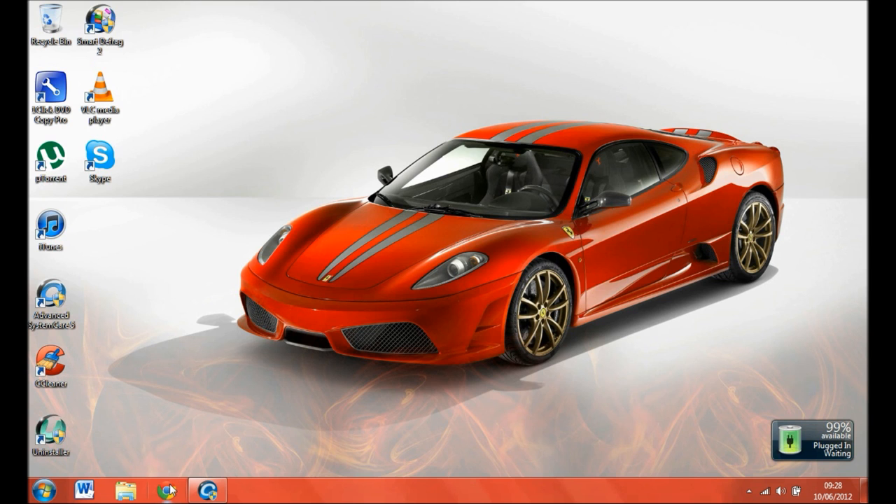
Go to google.co.uk in Chrome and search for 'advanced systemcare'
left_click(165, 489)
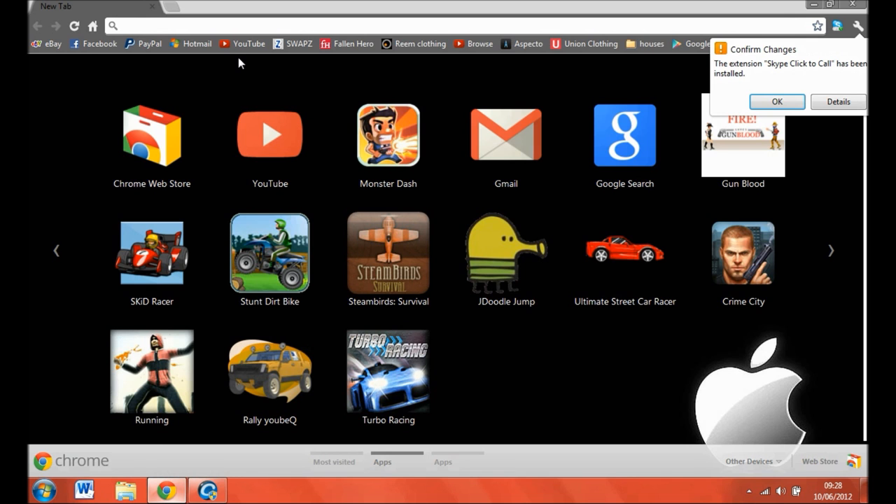
type("gogle.co.uk")
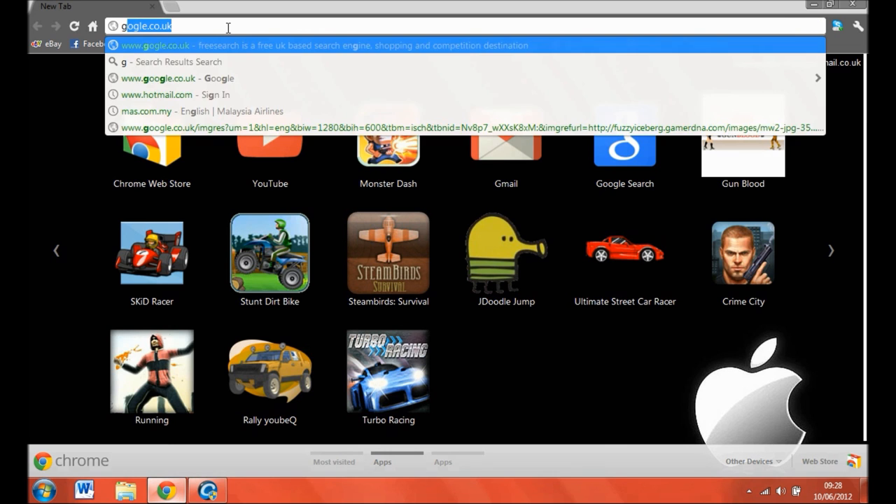
type("goole")
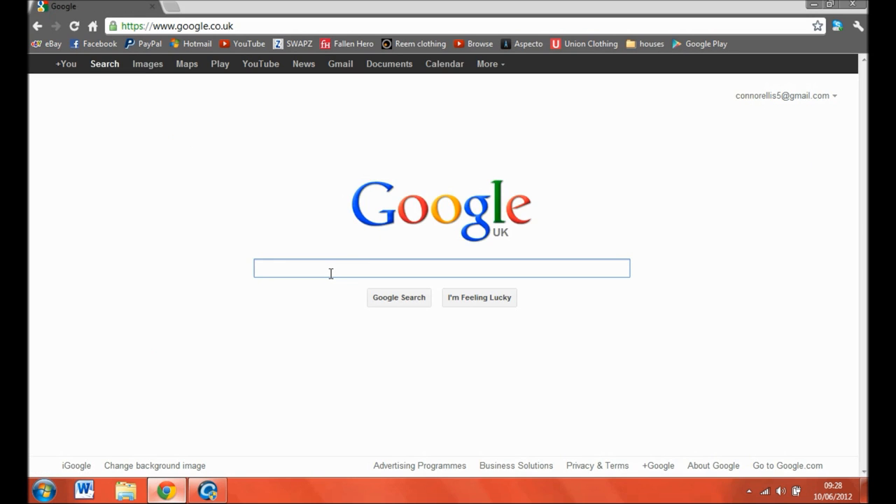
type("adv")
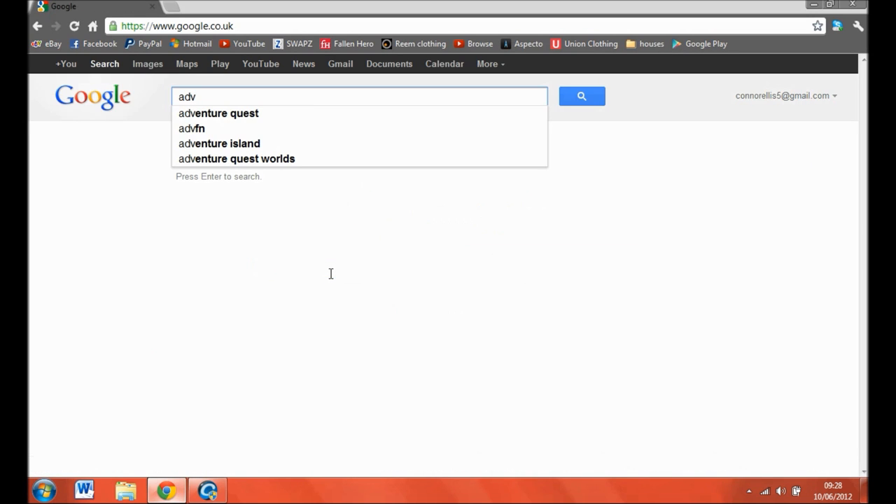
key("BackSpace")
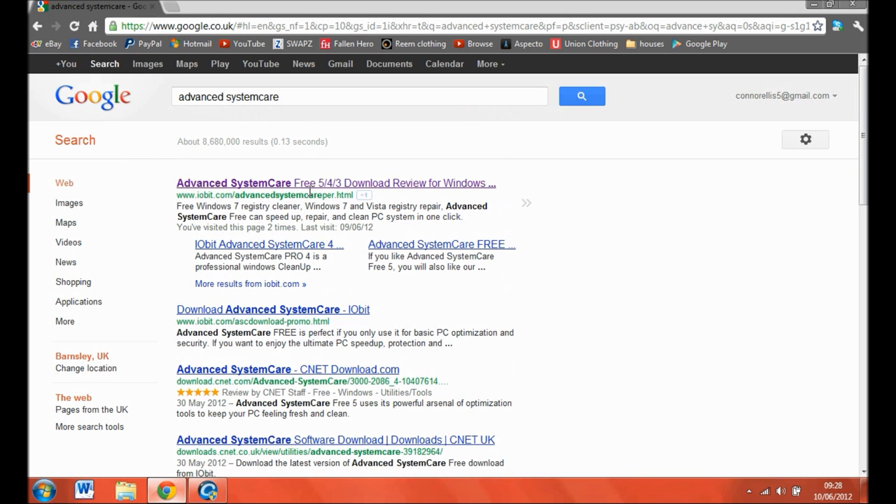
mouse_move(180, 196)
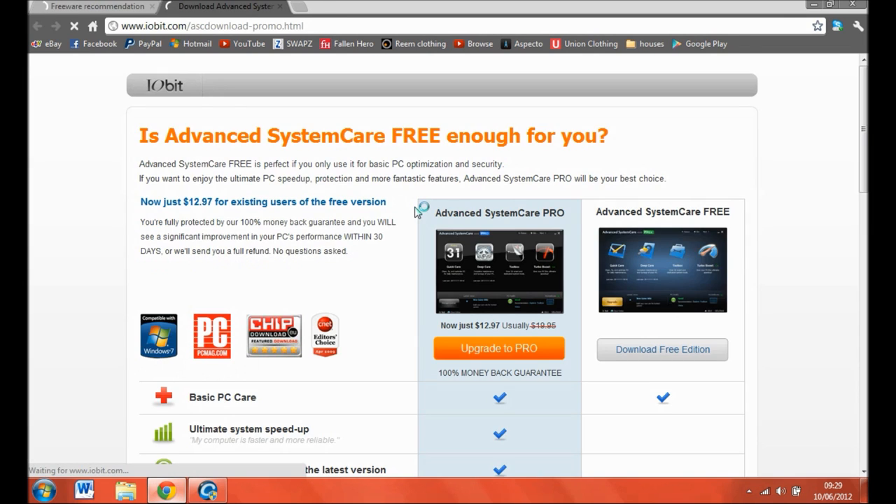
Scroll through IObit's PRO-versus-FREE comparison table, then return to the desktop
scroll("down", 3)
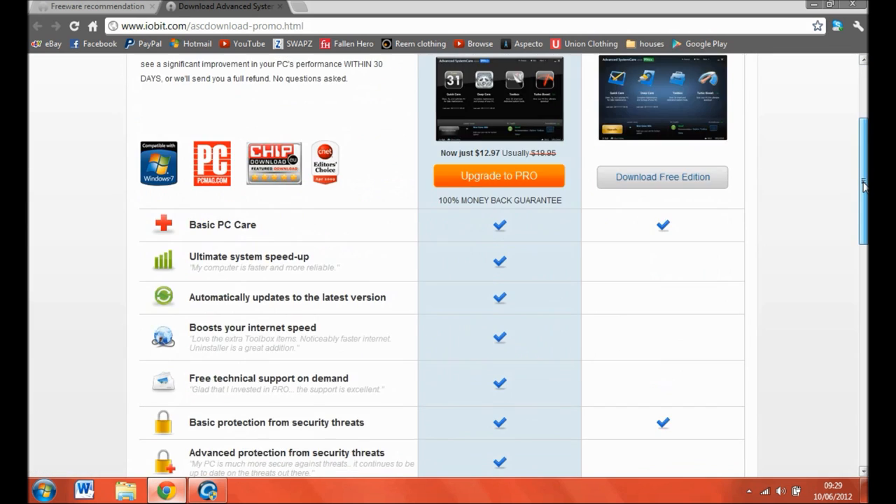
scroll("down", 3)
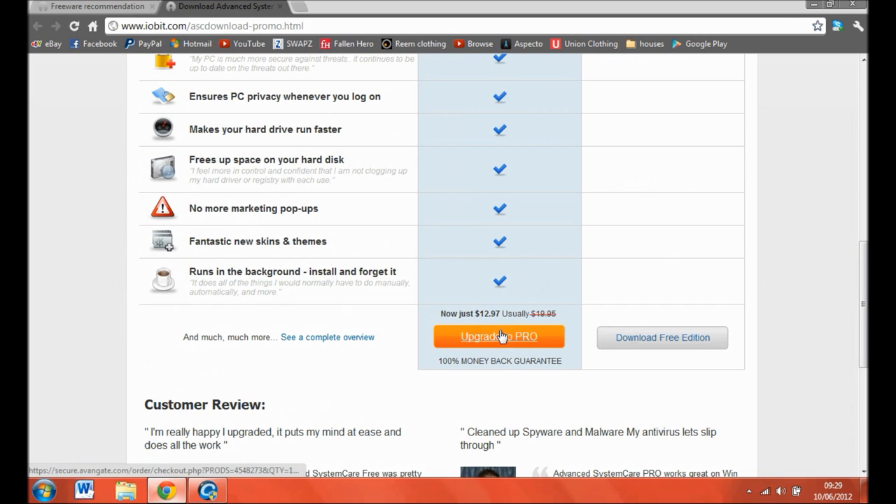
mouse_move(507, 383)
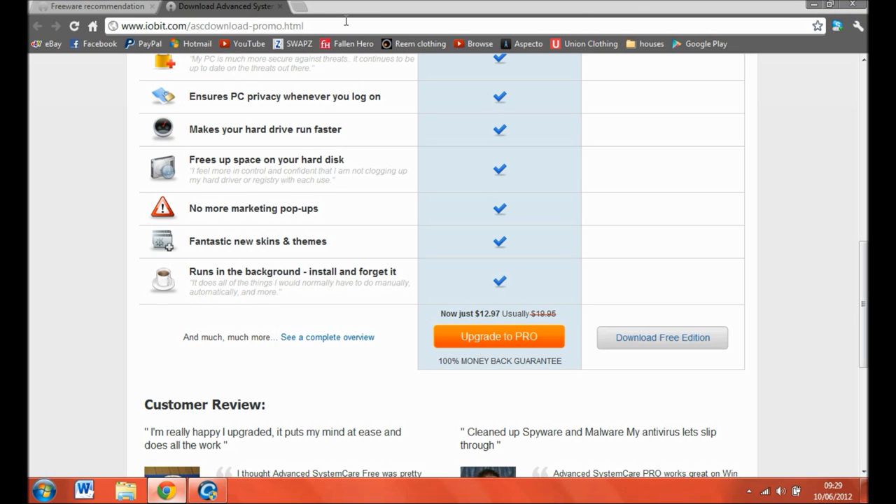
left_click(212, 26)
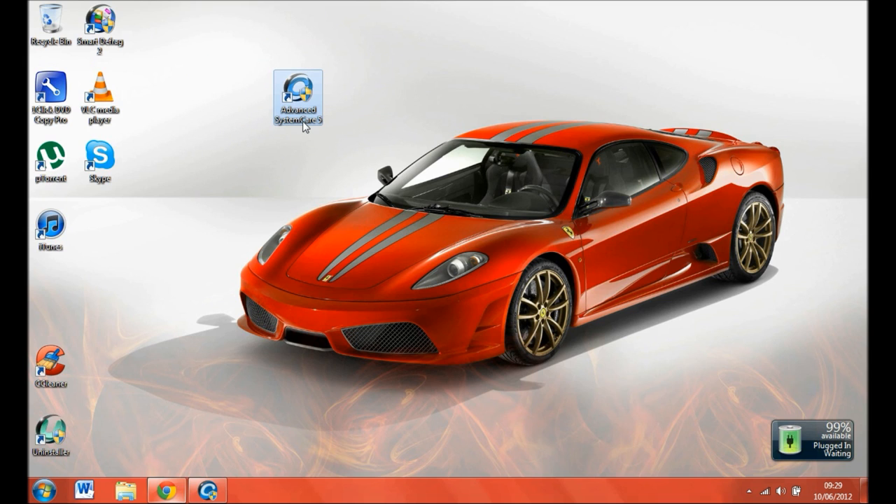
Launch Advanced SystemCare, review the Deep Care results list, and return to the main overview
double_click(297, 94)
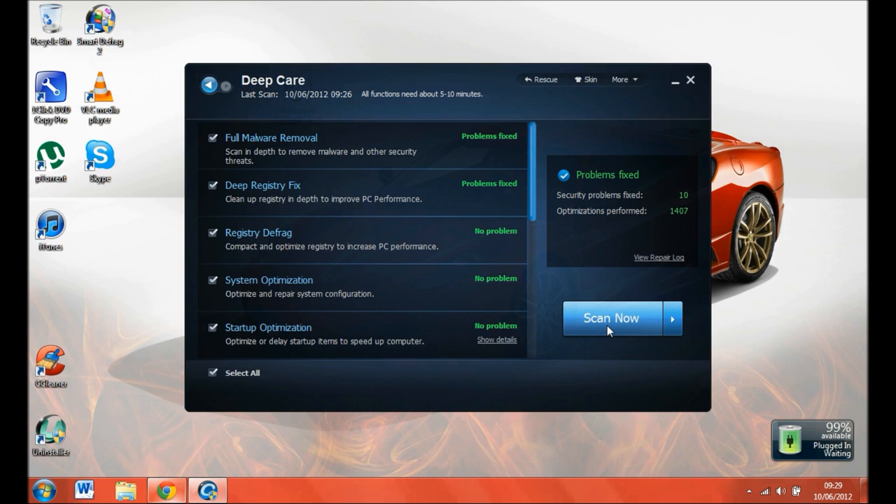
left_click(208, 84)
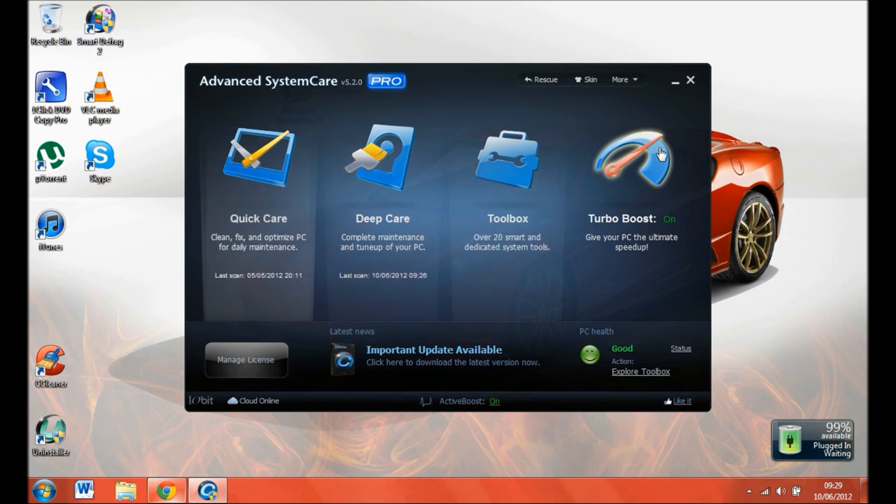
left_click(382, 158)
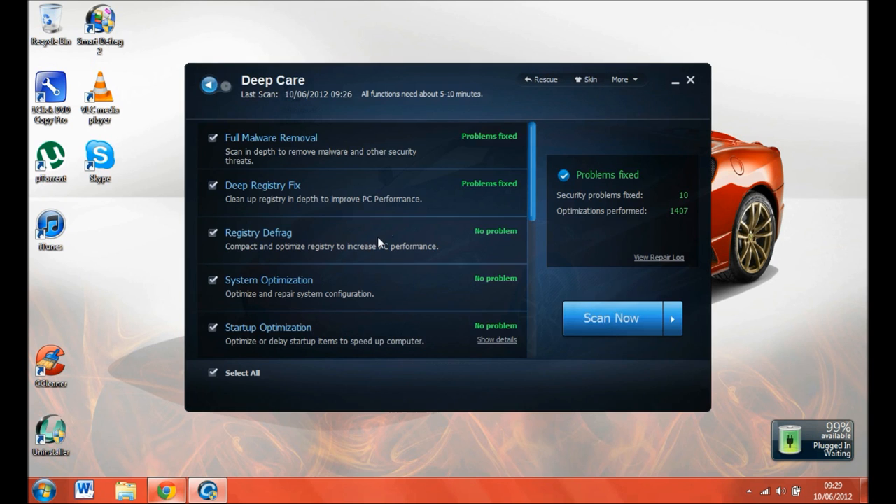
scroll("down", 3)
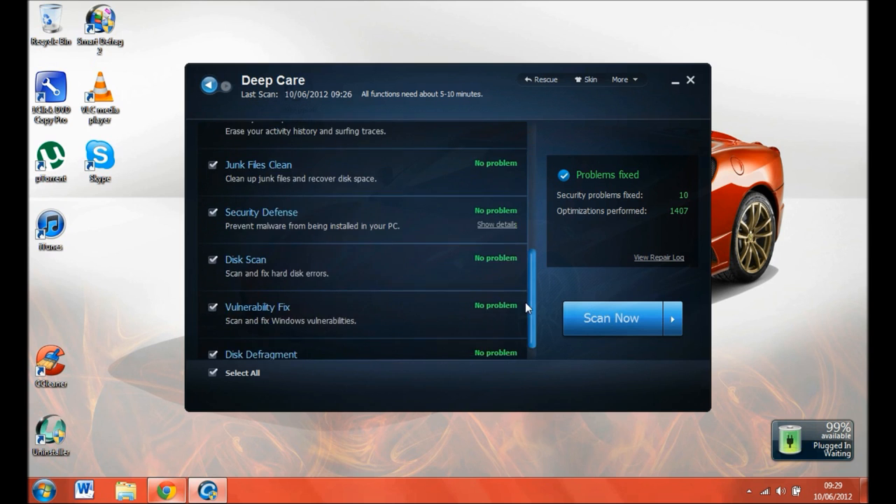
left_click(209, 84)
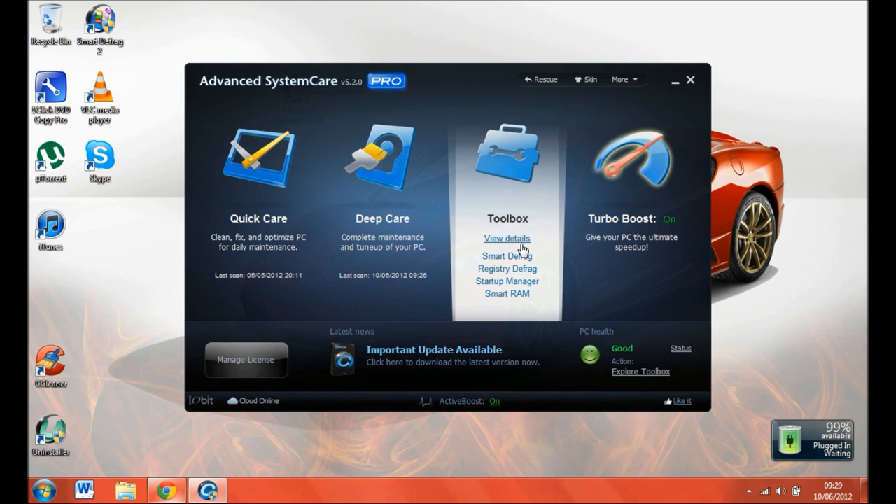
Browse the Toolbox's Clean, Repair and Optimize categories until Smart RAM is listed
left_click(506, 238)
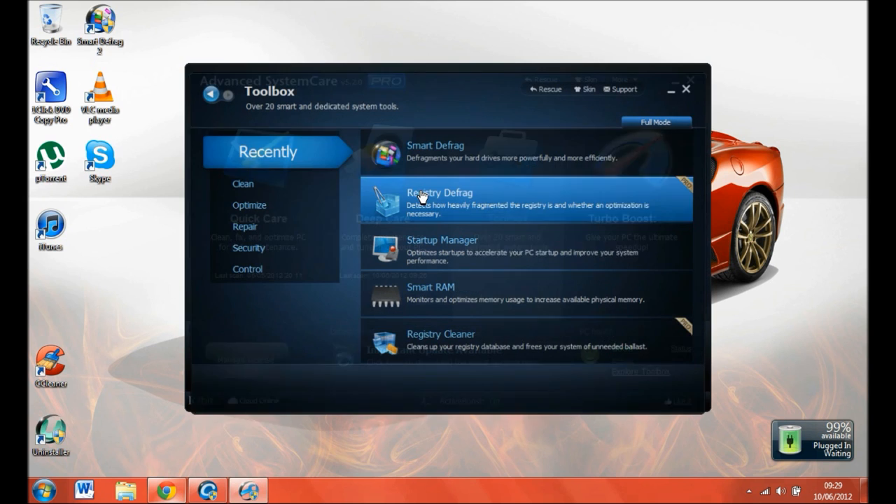
left_click(243, 183)
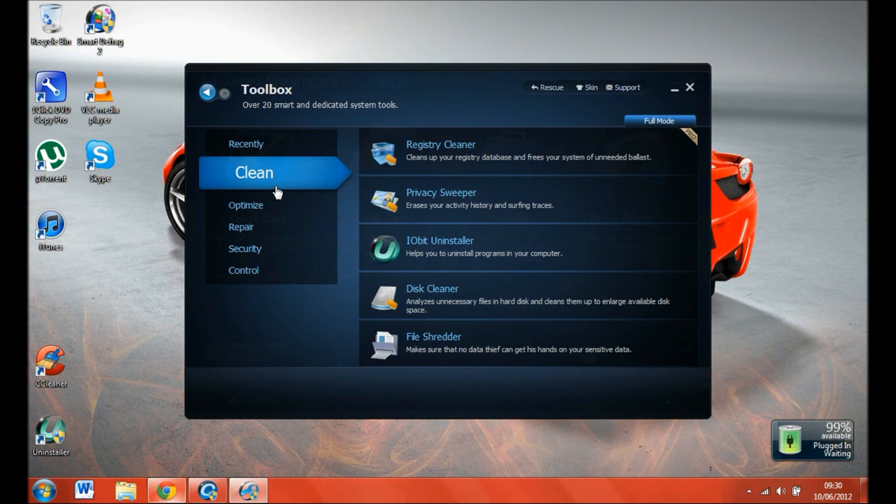
left_click(256, 215)
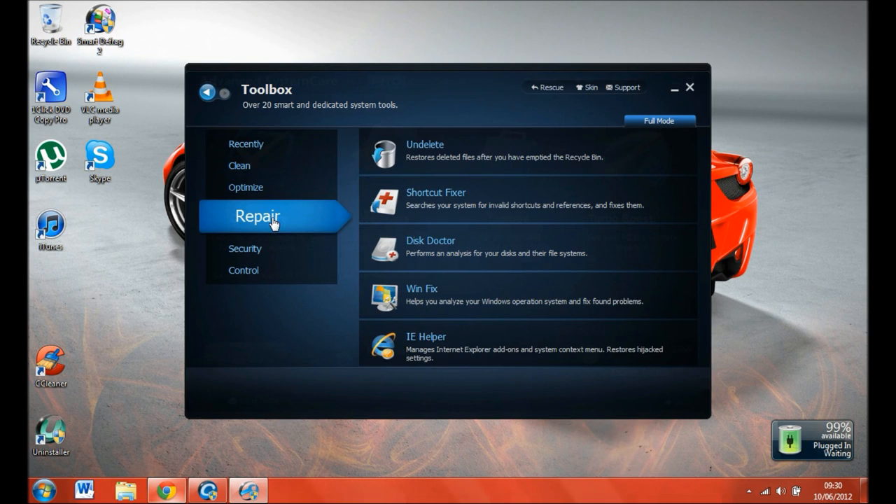
left_click(245, 187)
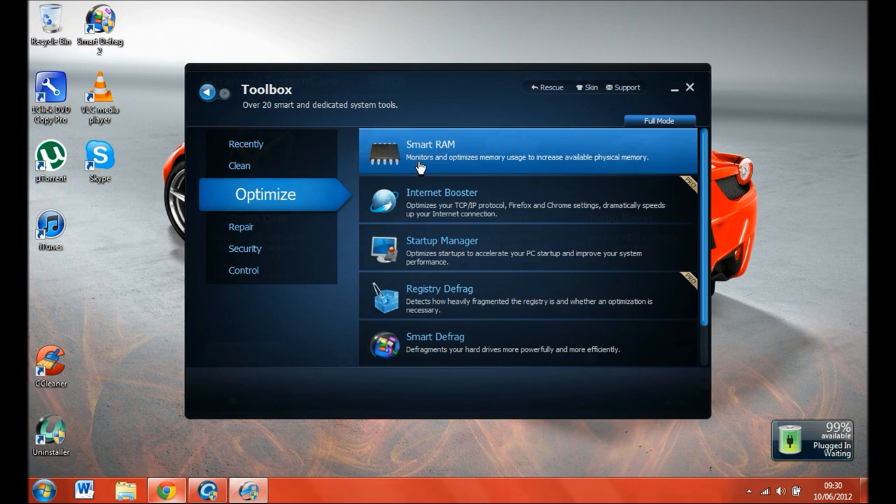
Run Smart RAM's smart clean repeatedly, freeing 83.89 MB then 7.68 MB of memory
left_click(429, 151)
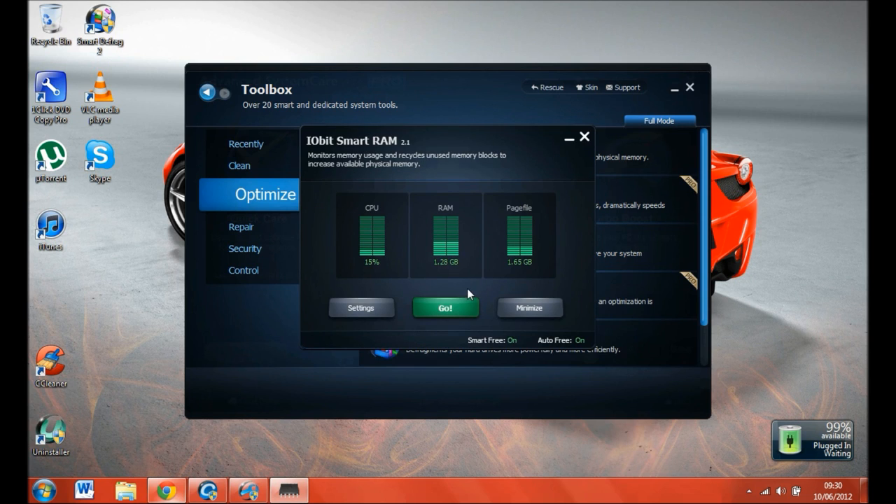
left_click(445, 308)
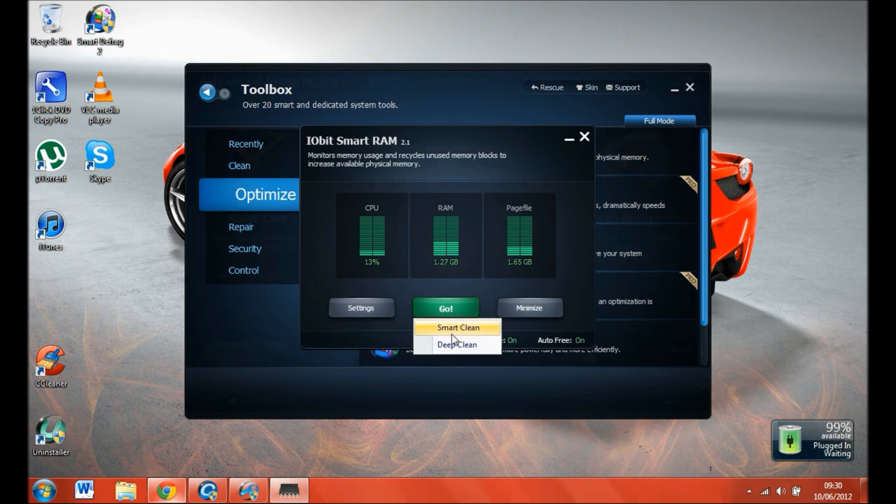
left_click(458, 327)
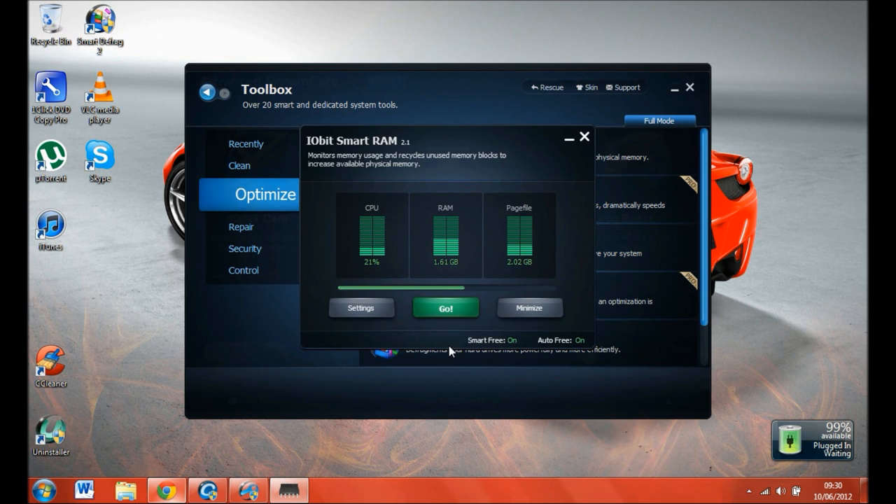
left_click(445, 308)
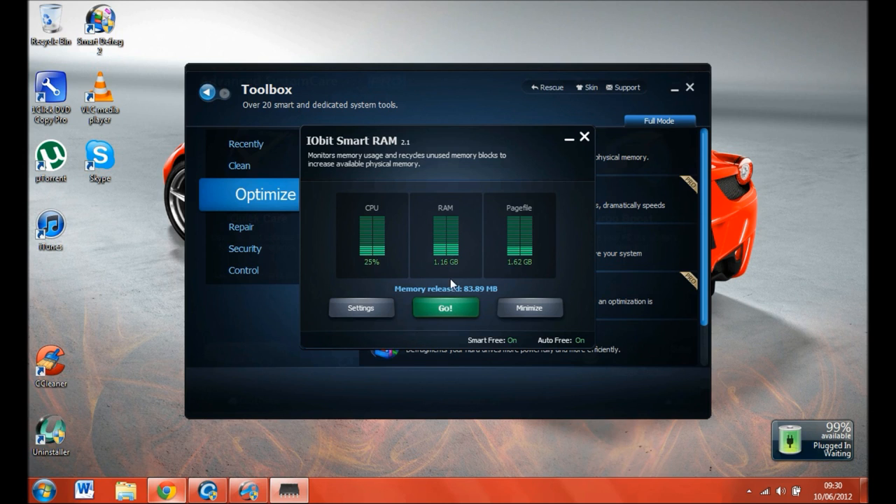
left_click(445, 308)
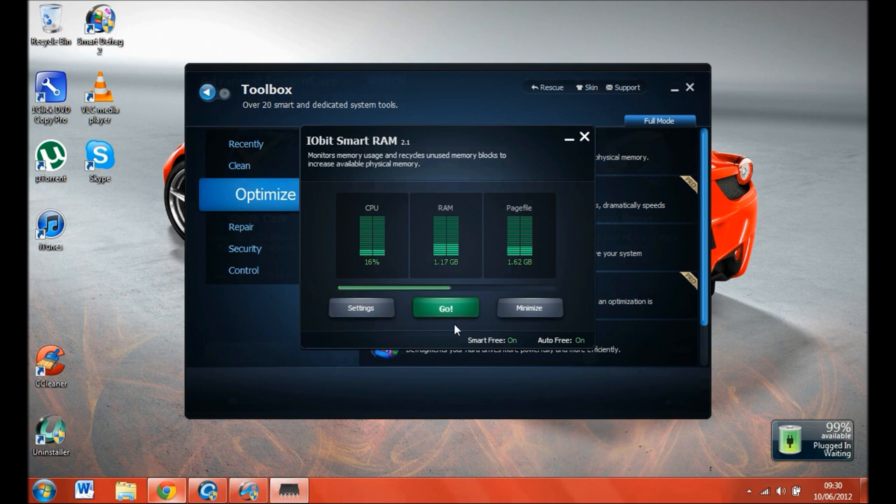
left_click(445, 308)
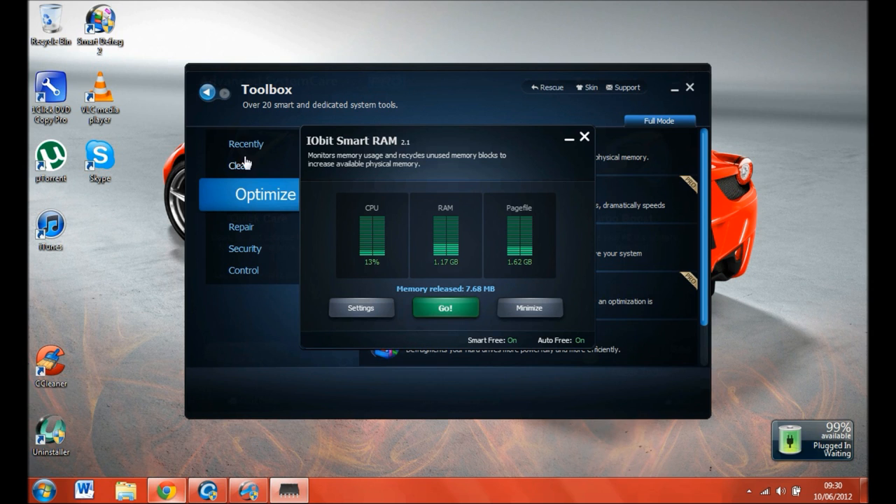
Close the Toolbox window and Smart RAM, returning to the desktop
left_click(206, 92)
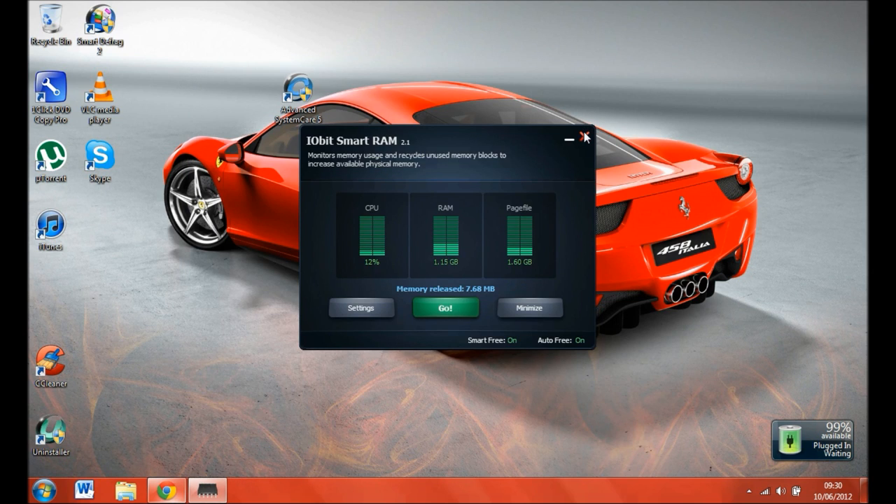
mouse_move(583, 134)
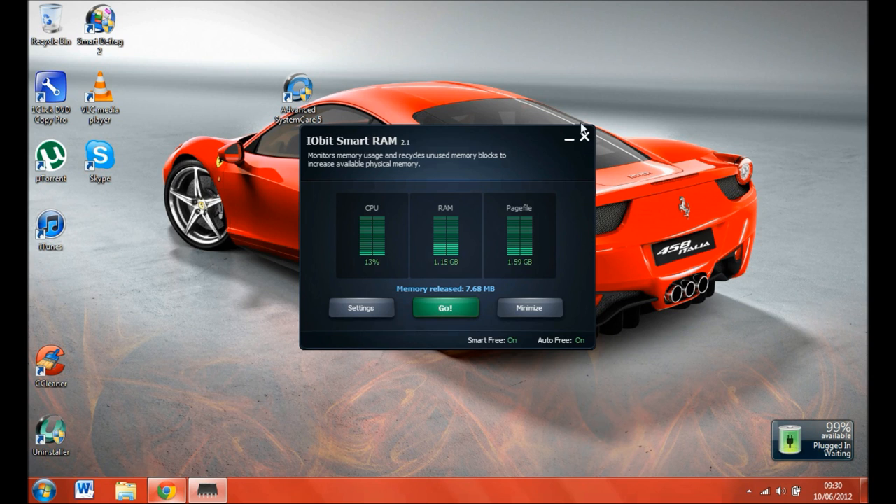
left_click(583, 136)
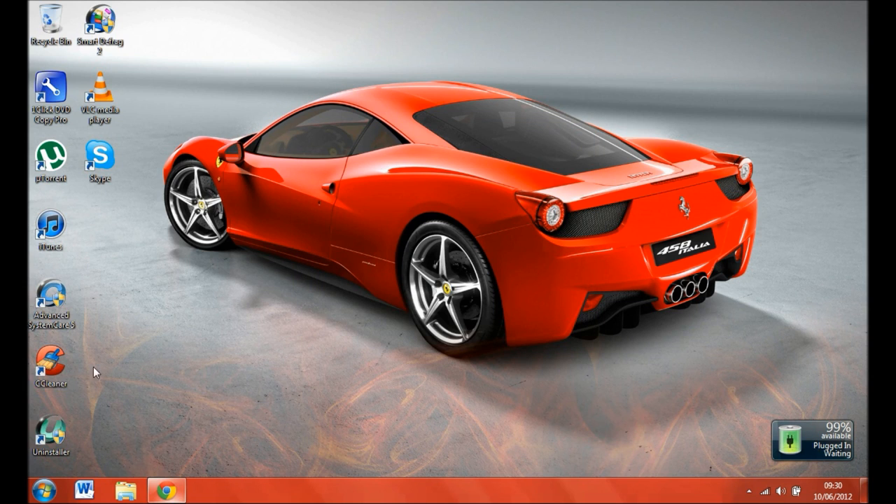
Move the CCleaner shortcut toward the desktop middle and bring Chrome back with a new tab
left_click_drag(51, 368, 198, 297)
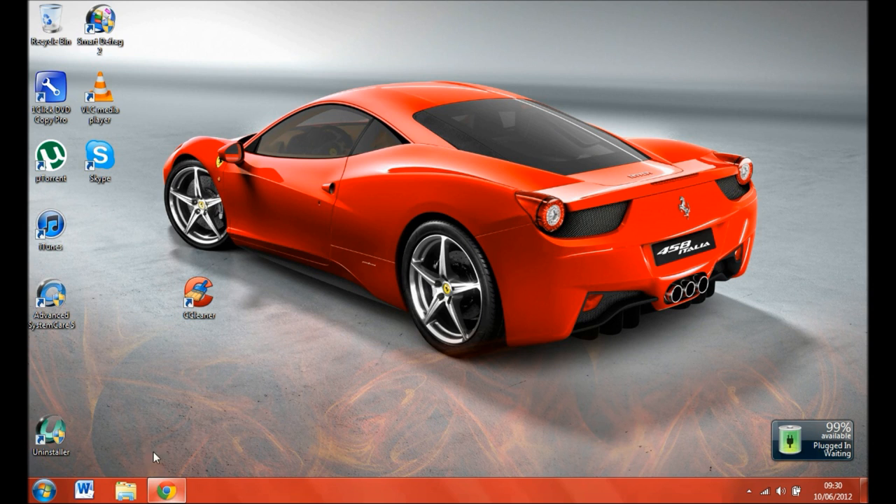
left_click(165, 490)
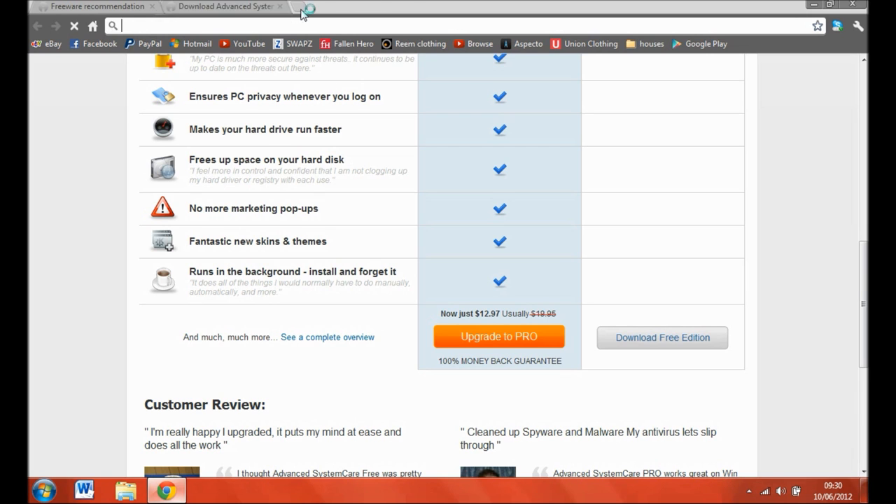
left_click(325, 6)
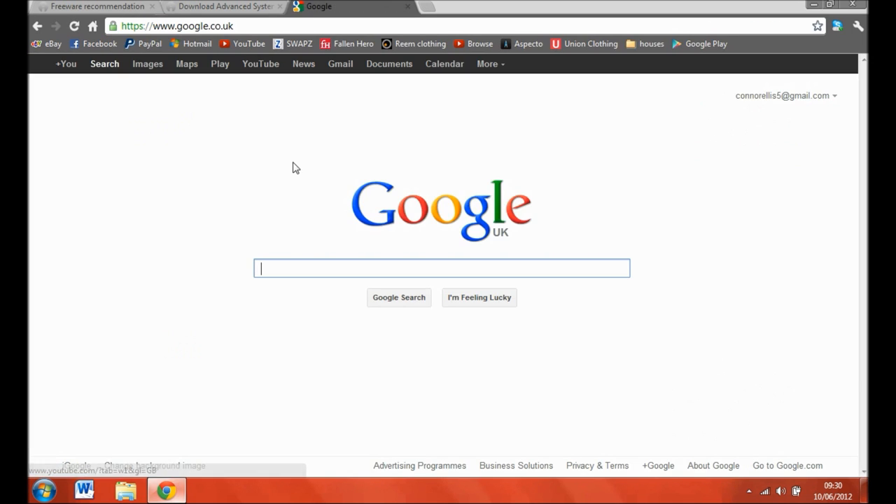
Search Google for ccleaner and look over the Piriform CCleaner product page
type("ccleaner")
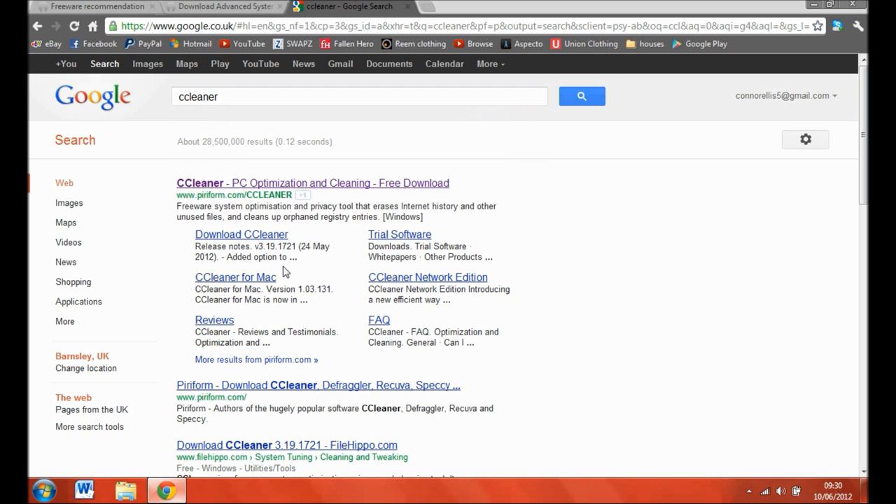
left_click(210, 191)
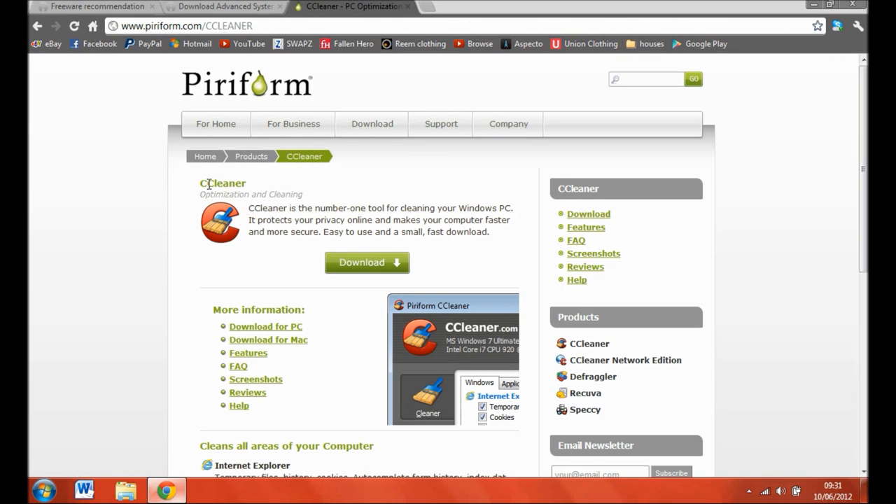
mouse_move(280, 322)
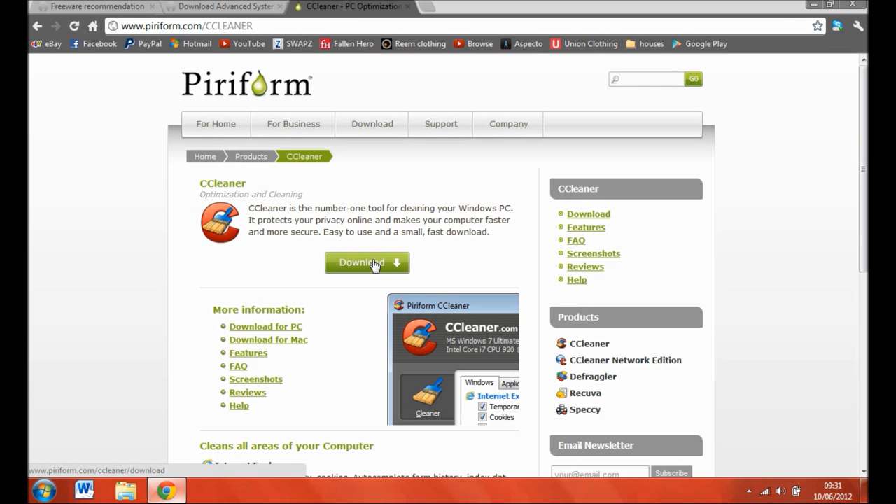
scroll("down", 3)
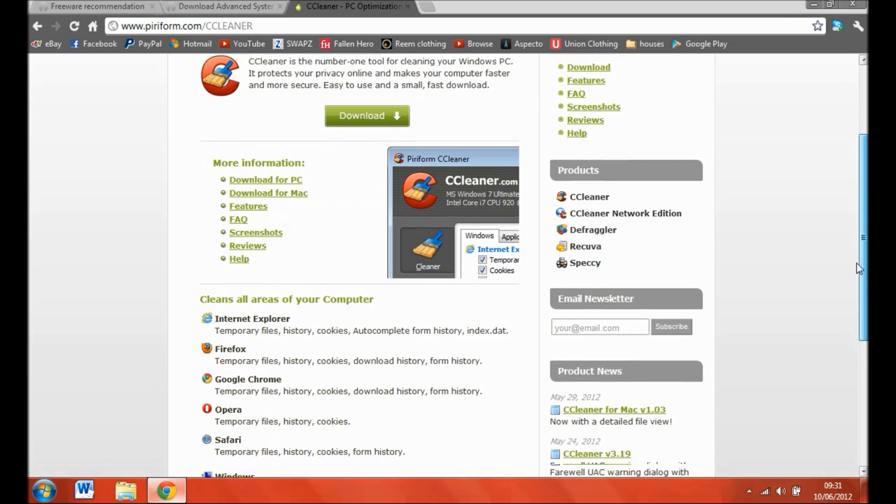
scroll("up", 3)
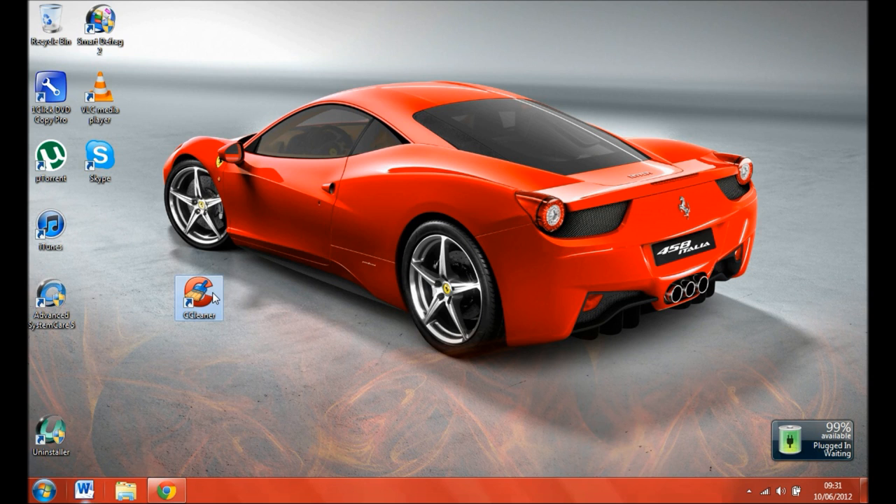
Launch CCleaner, let it close Chrome, and run the cleaner to remove 18,464 MB of junk
double_click(200, 294)
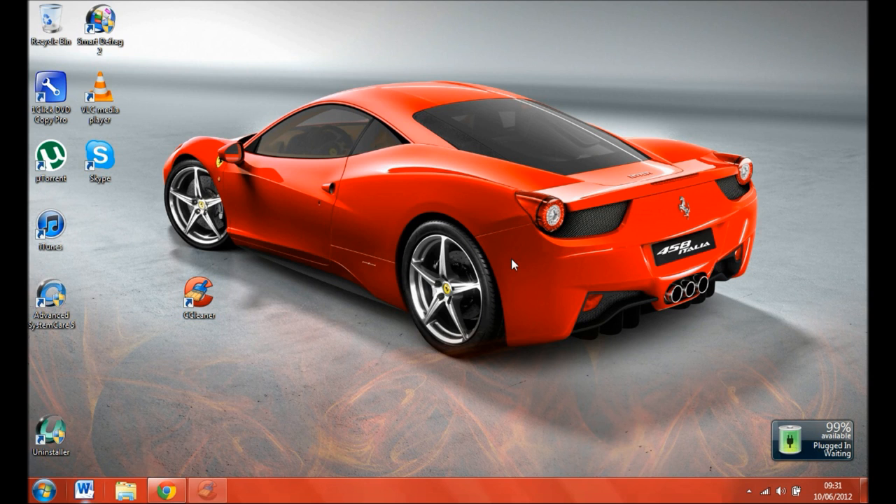
double_click(198, 290)
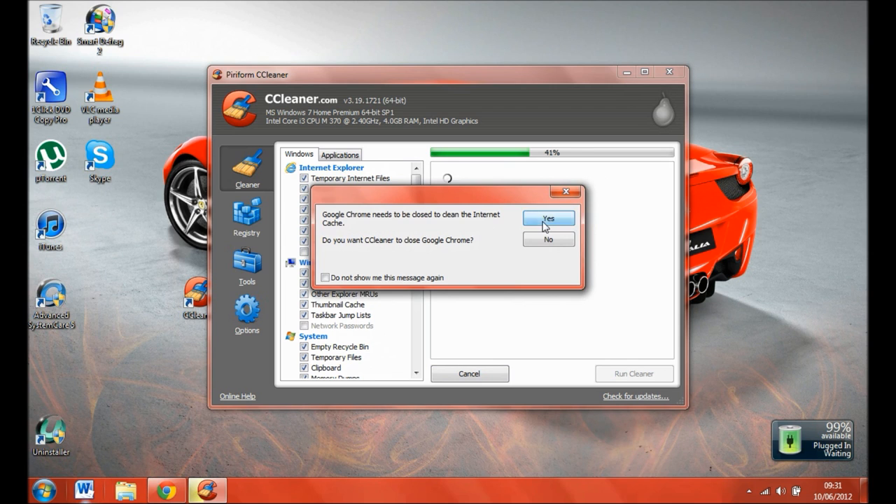
left_click(547, 219)
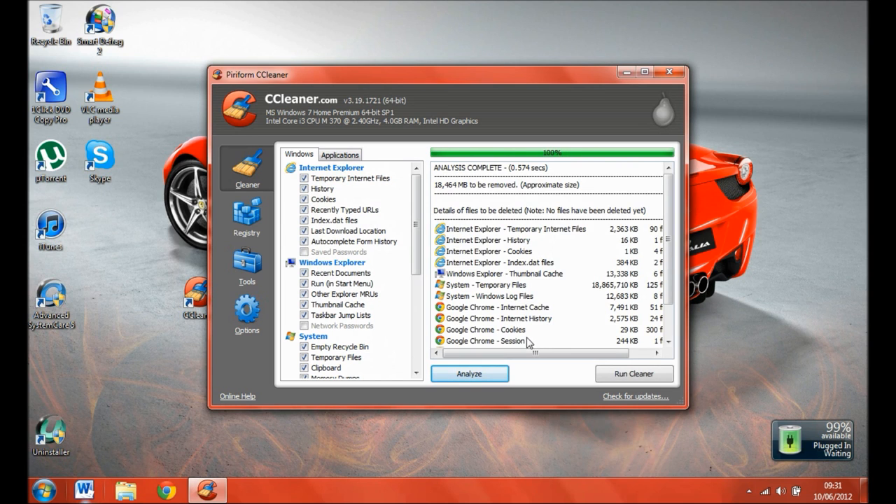
left_click(633, 373)
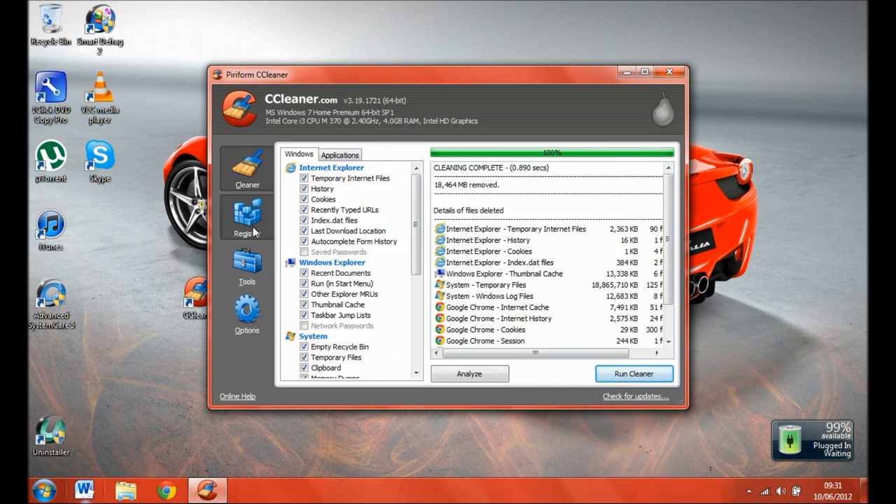
Scan the registry and fix all 17 issues found, then dismiss the report
left_click(246, 217)
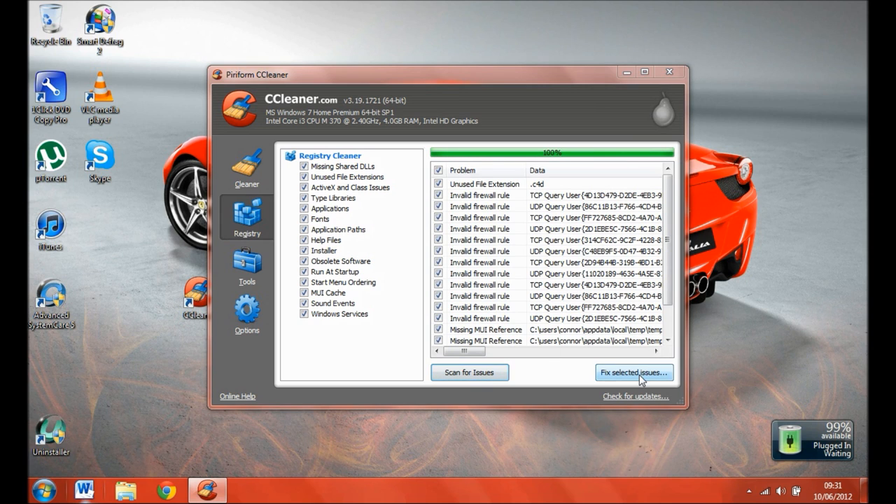
left_click(633, 371)
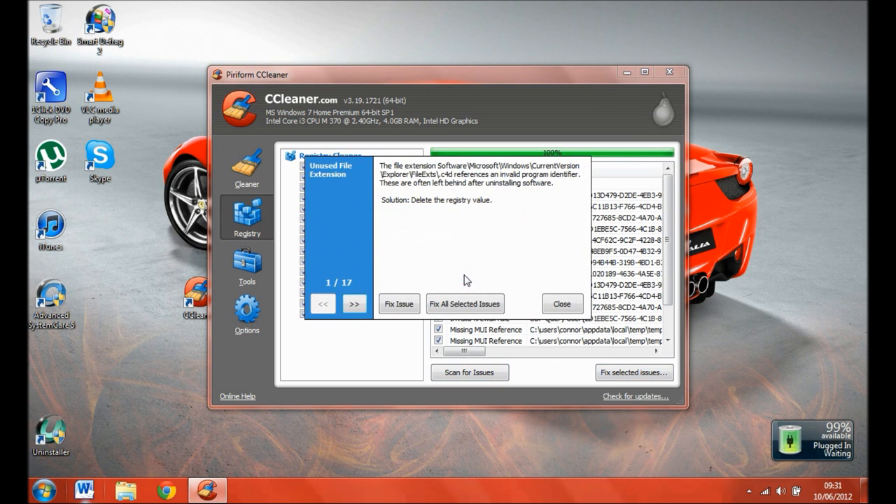
left_click(464, 303)
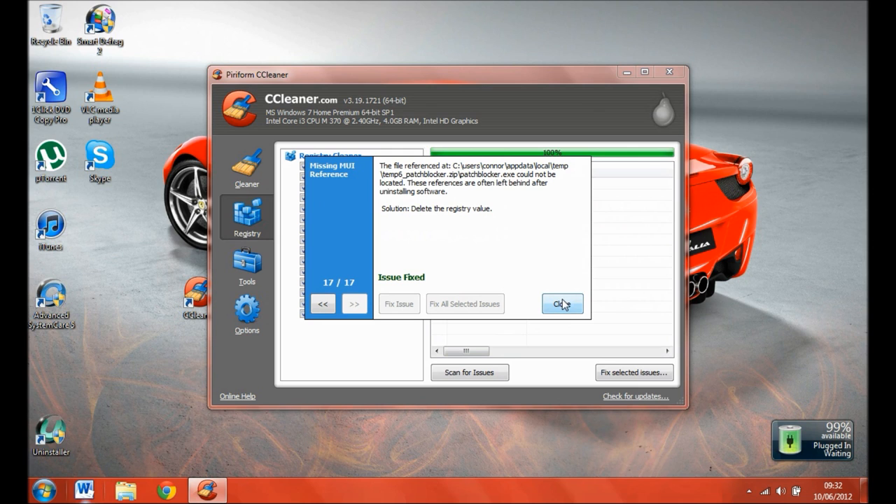
left_click(562, 303)
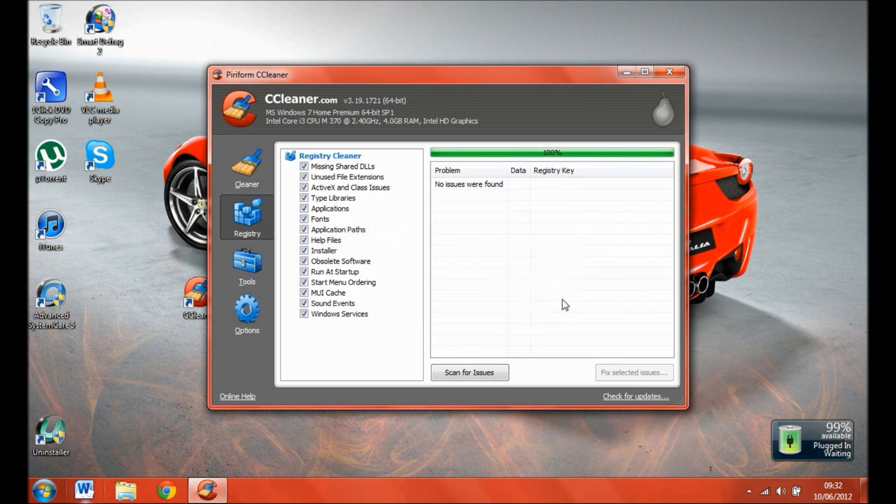
mouse_move(339, 230)
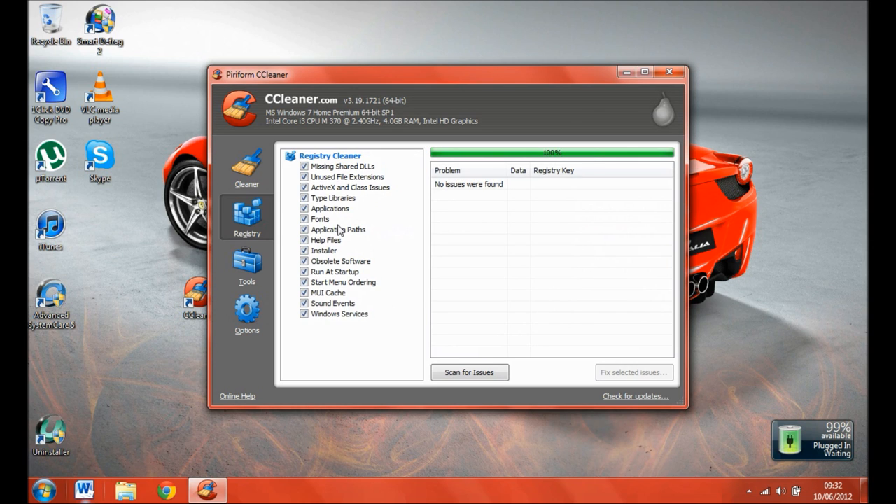
Close CCleaner and drag its shortcut back into the left icon column
left_click(668, 72)
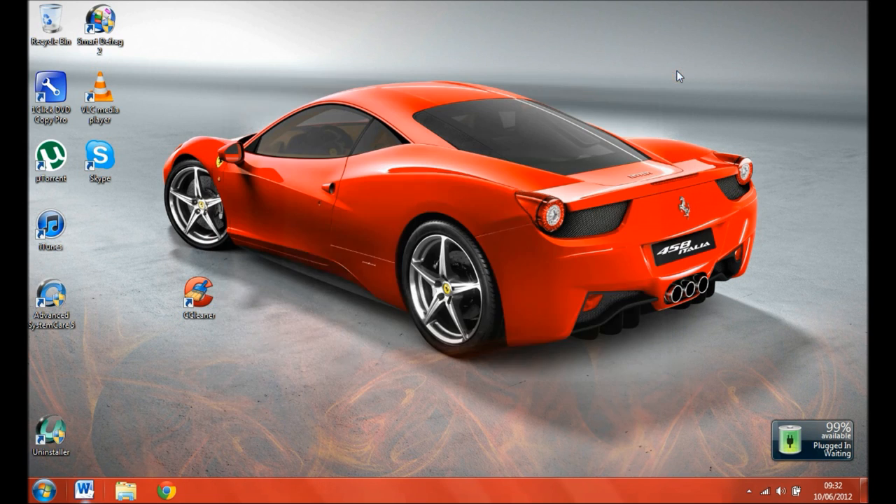
left_click_drag(200, 293, 50, 364)
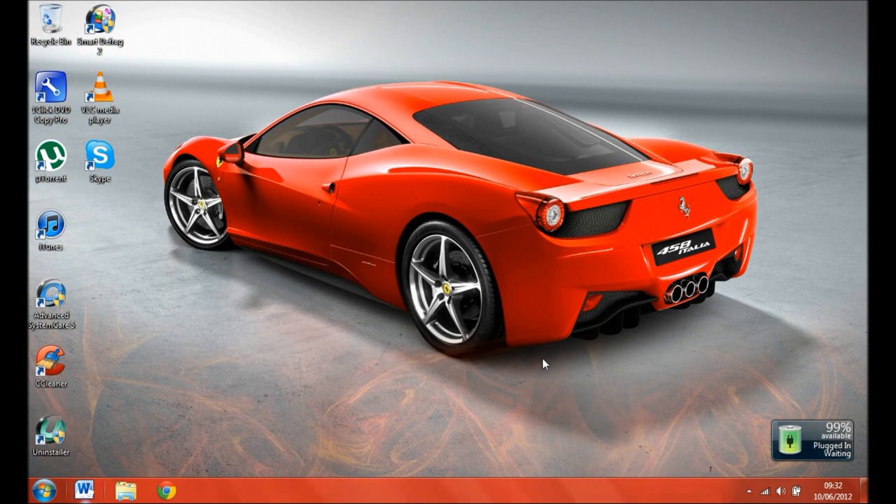
mouse_move(233, 473)
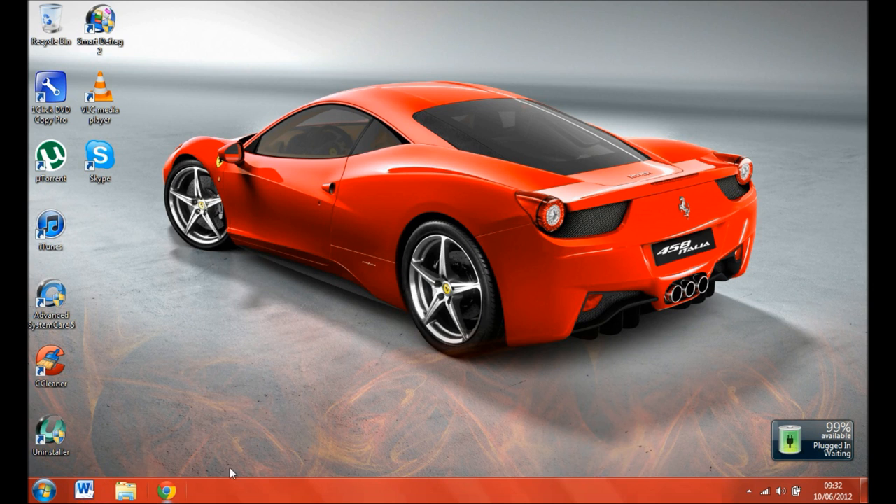